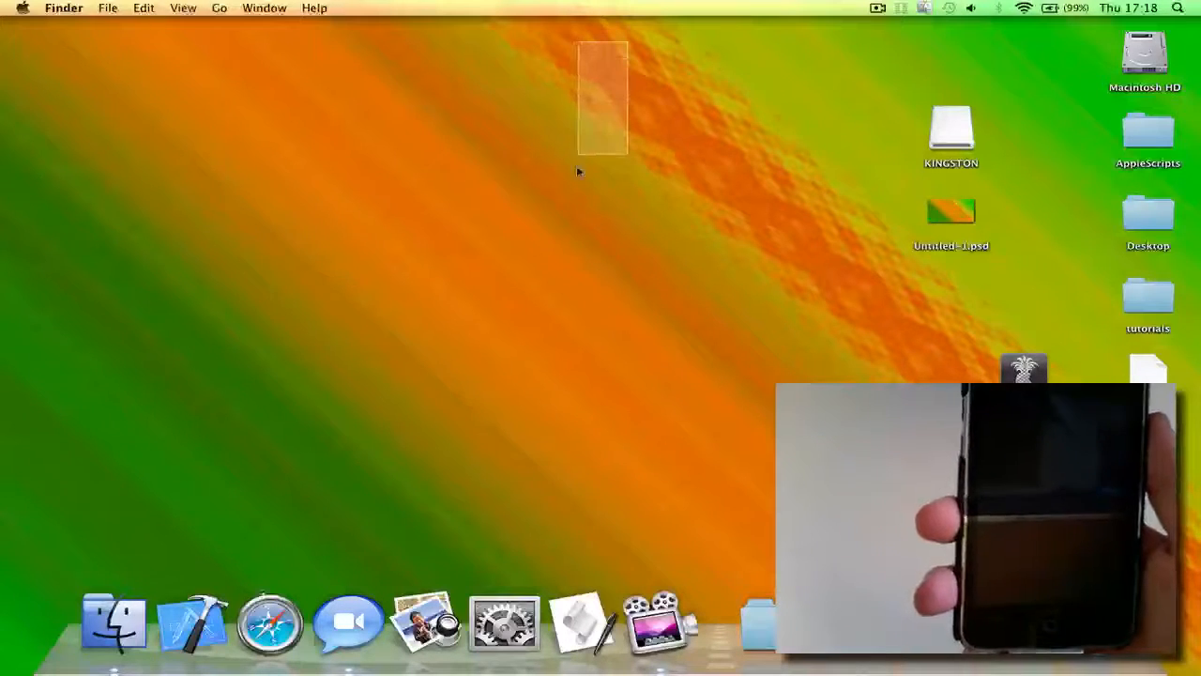
# - Launch redsn0w from the desktop so its downloaded-application warning appears
pyautogui.moveTo(602, 58); pyautogui.dragTo(587, 389)
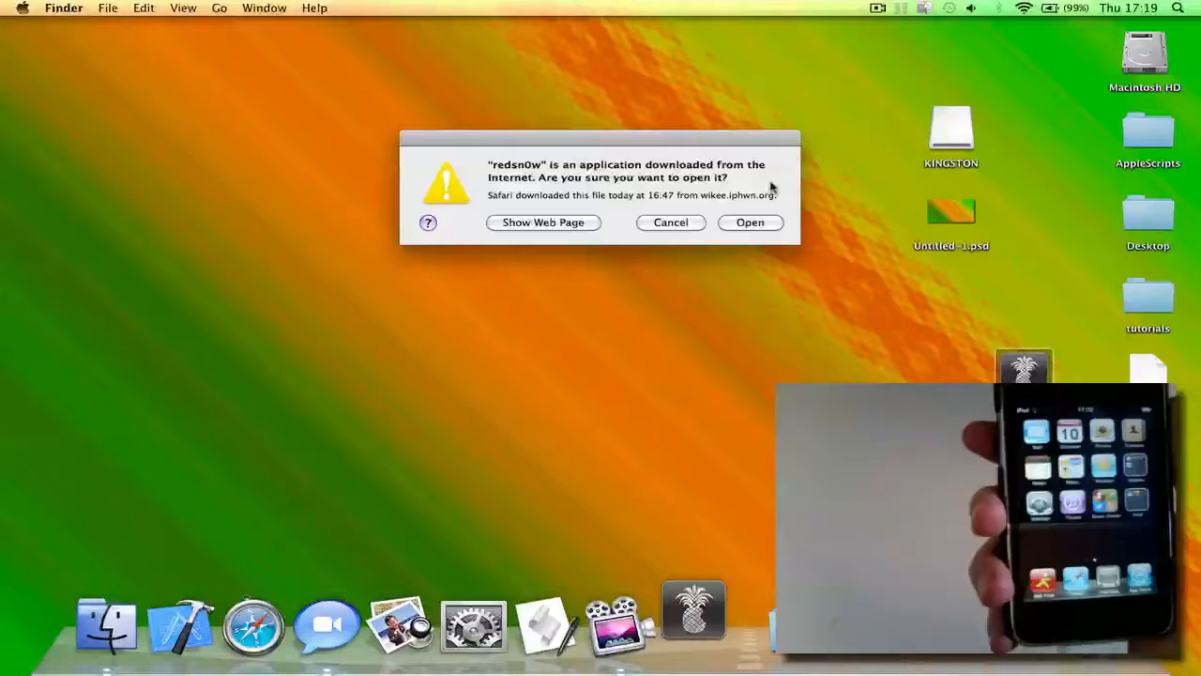
pyautogui.moveTo(758, 150)
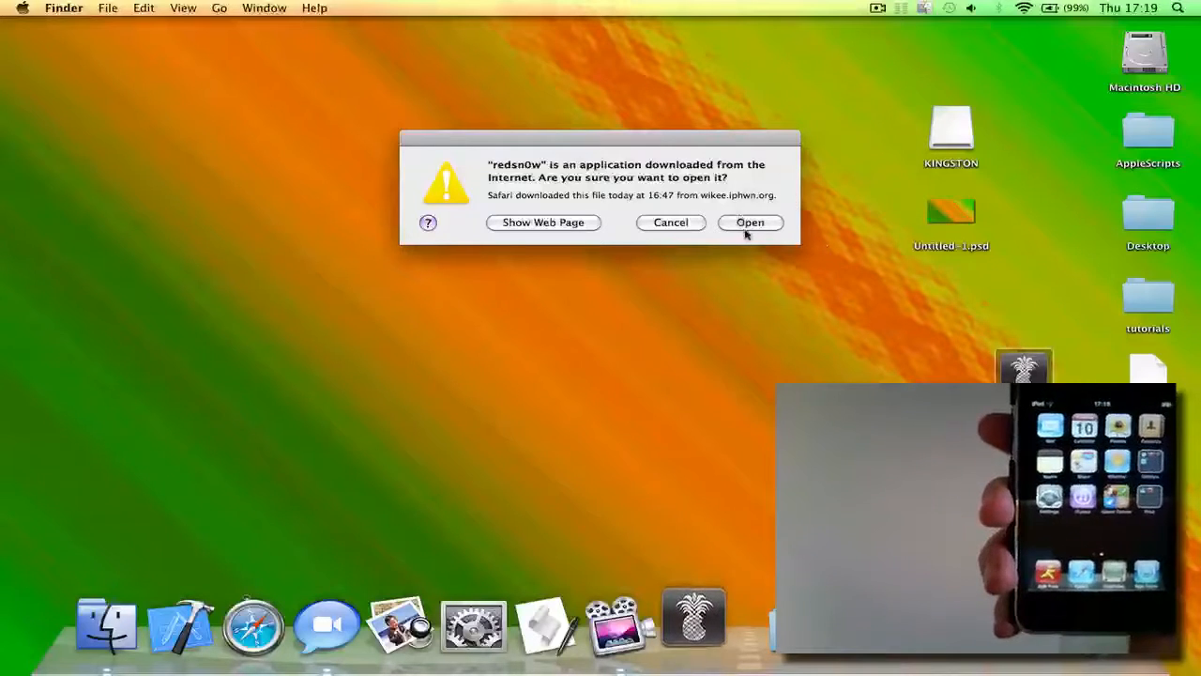
# - Confirm opening redsn0w 0.9.5b5-1 and bring its welcome screen to the front
pyautogui.click(750, 222)
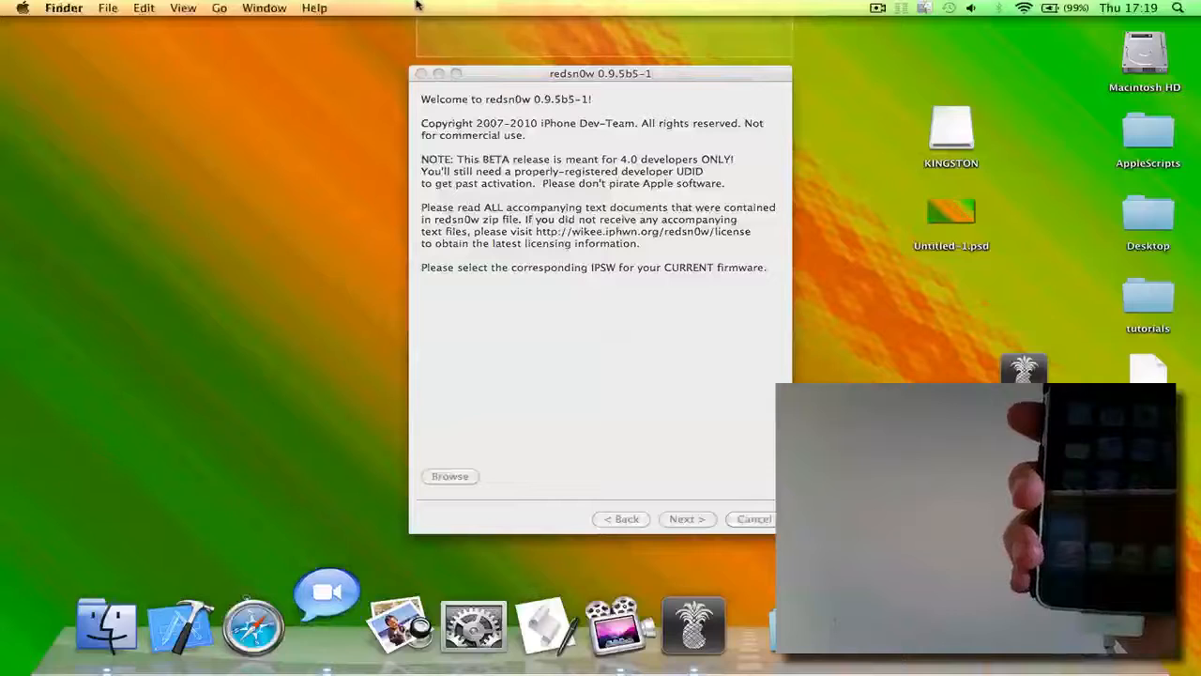
pyautogui.click(600, 73)
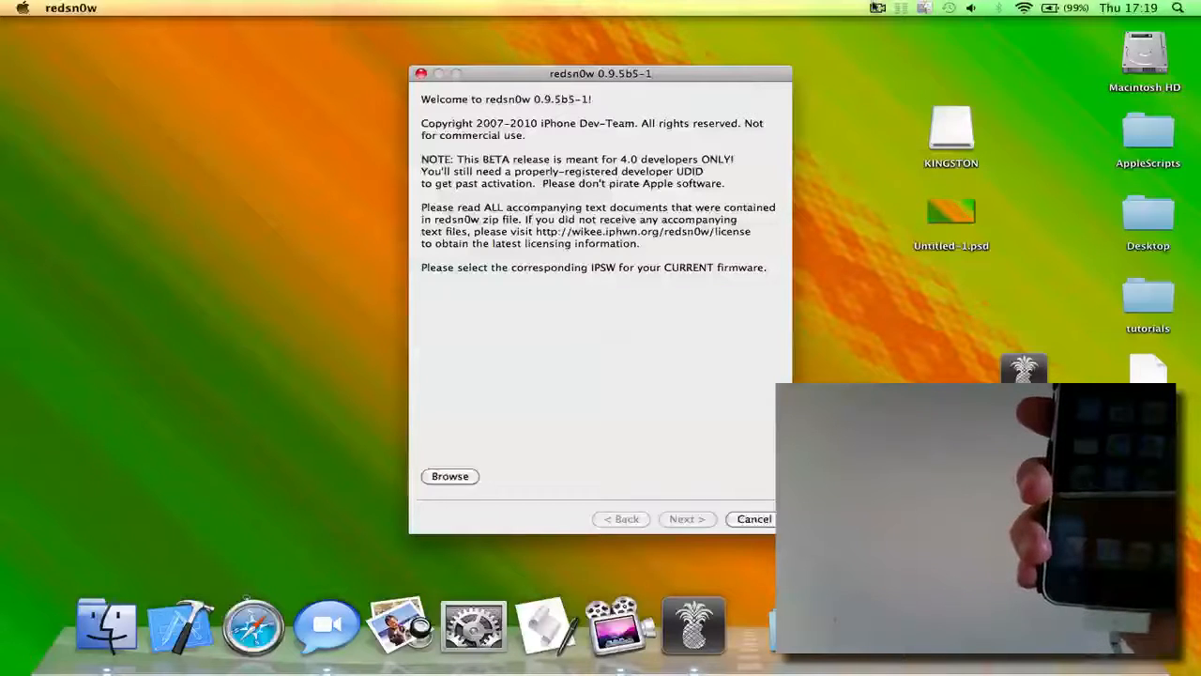
# - Load iPod2,1_4.0_8A293_Restore.ipsw from the Desktop as the current firmware
pyautogui.click(450, 475)
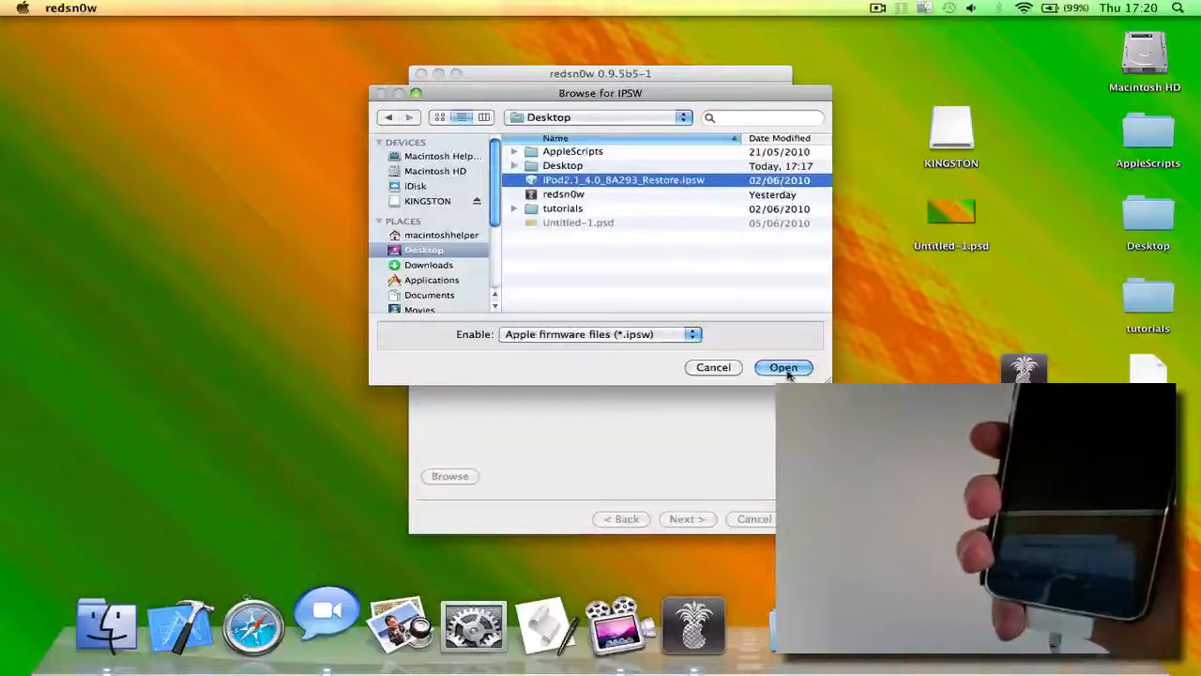
pyautogui.click(784, 367)
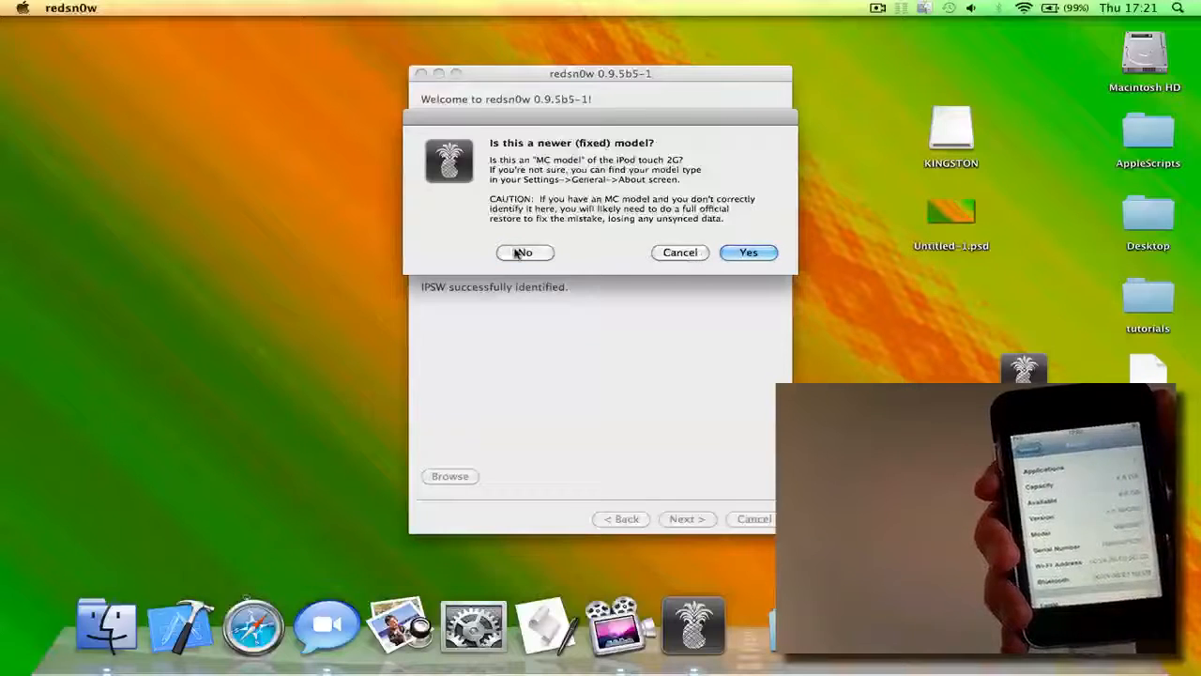
# - Answer No to the newer MC model question, continue, and allow the network connection to Apple
pyautogui.click(524, 252)
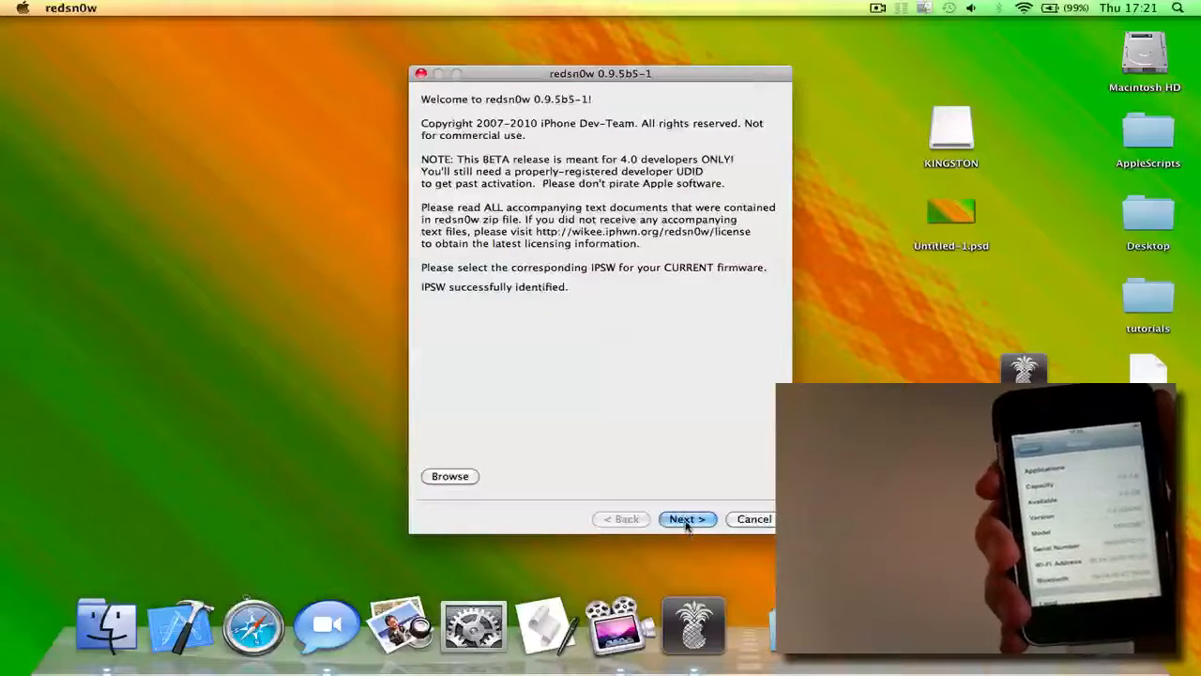
pyautogui.click(687, 519)
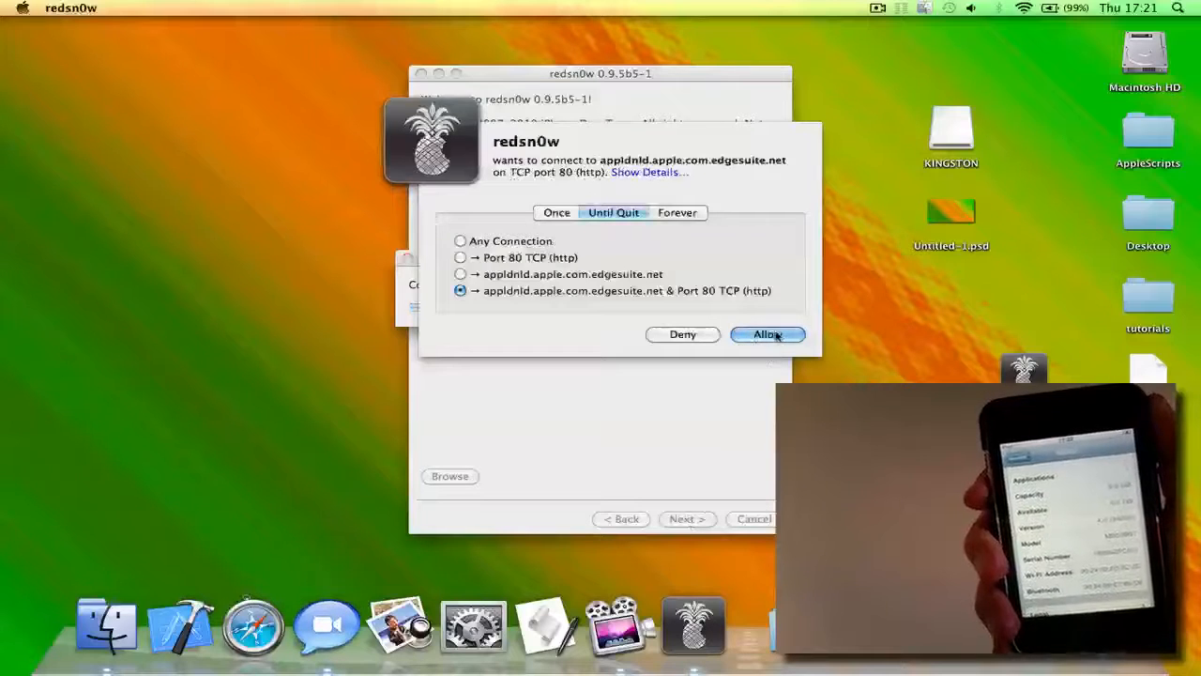
pyautogui.click(767, 334)
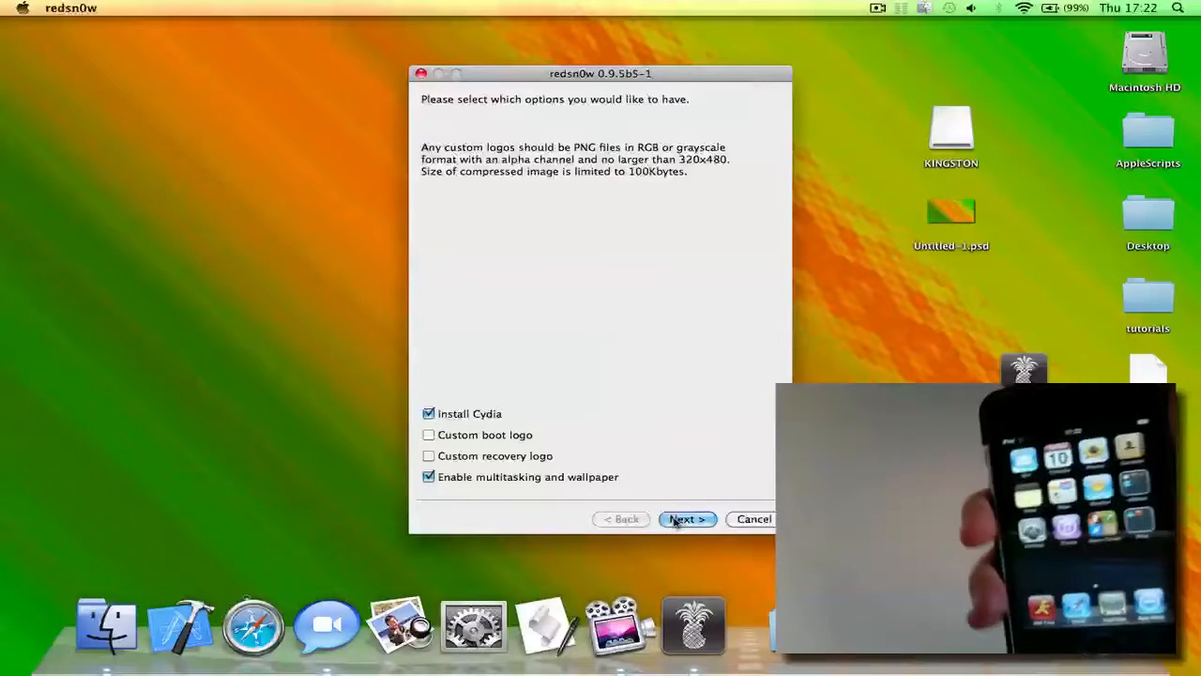
# - Accept Cydia and multitasking options and advance through the DFU-mode button-hold countdown steps
pyautogui.click(687, 519)
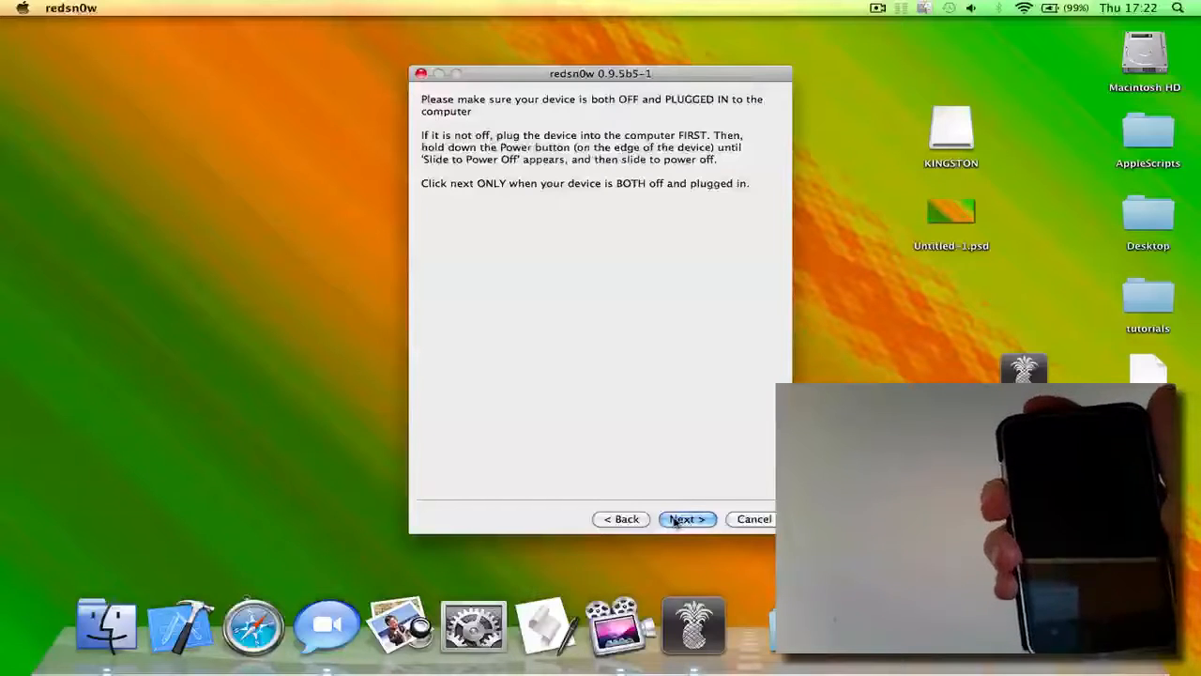
pyautogui.click(687, 519)
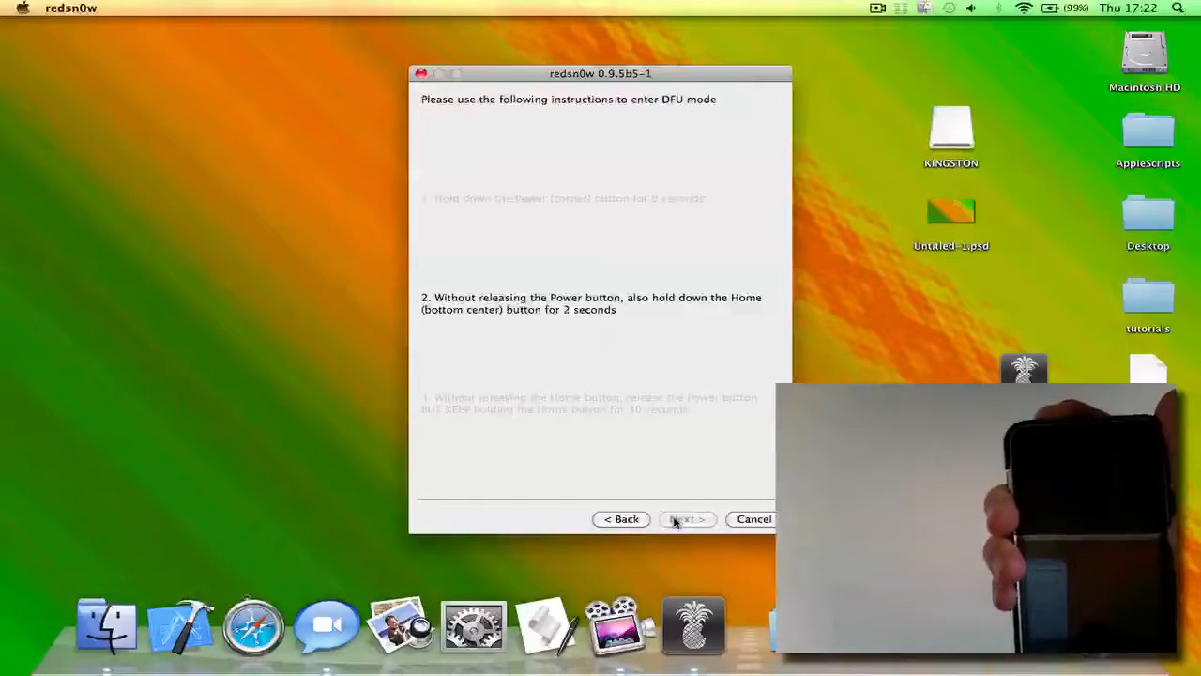
pyautogui.click(687, 519)
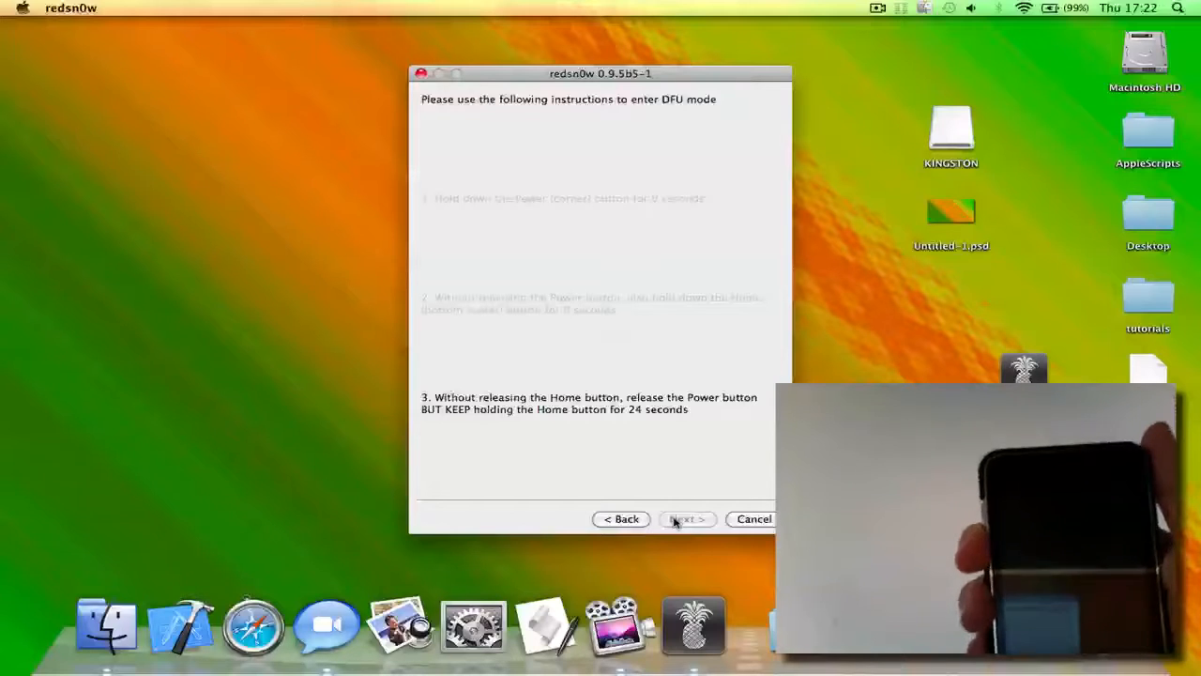
pyautogui.click(686, 518)
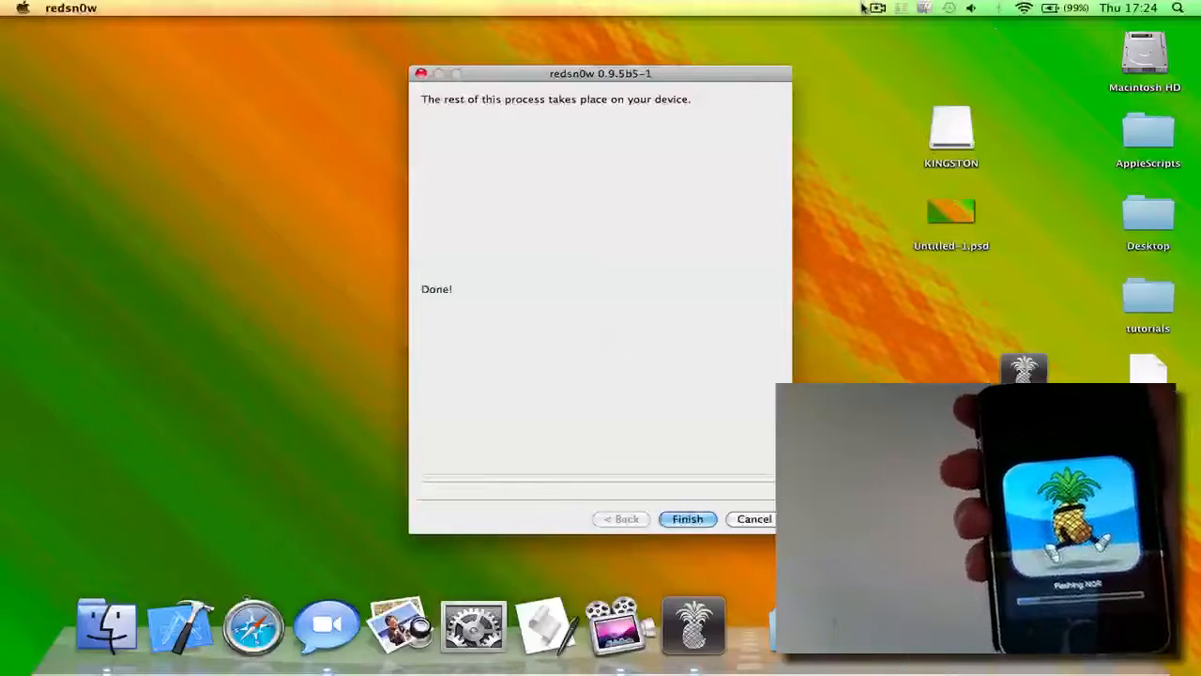
# - Wait for the jailbreak upload to finish until redsn0w reports Done
pyautogui.click(877, 7)
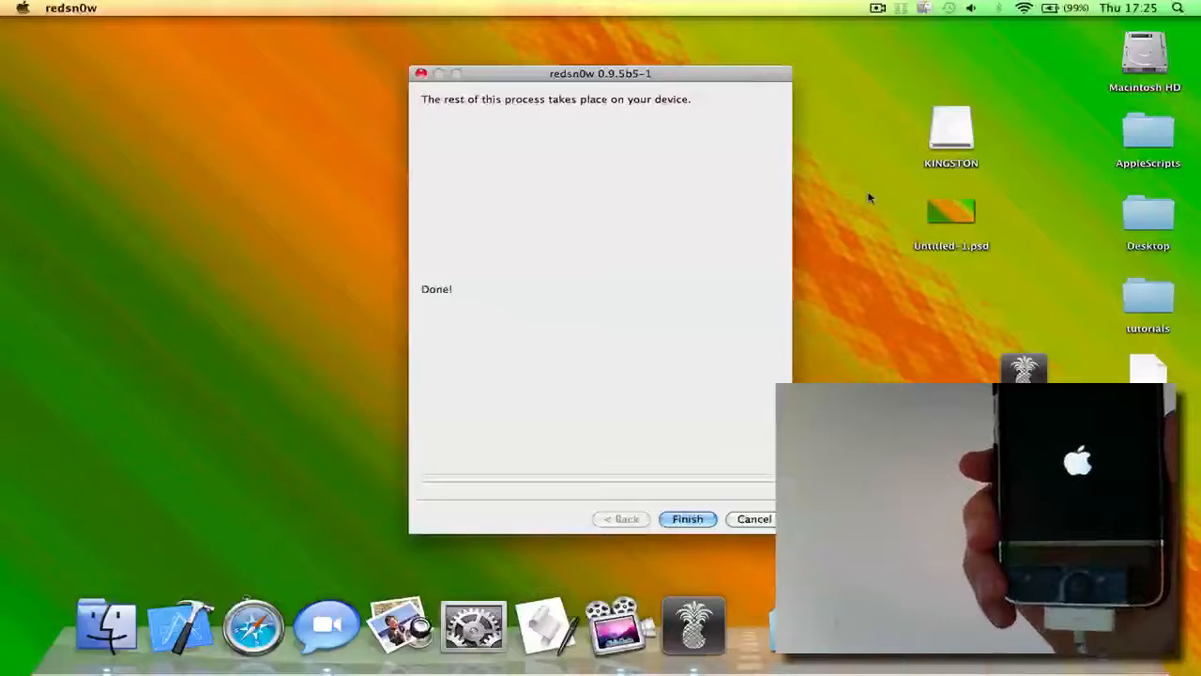
pyautogui.moveTo(720, 333)
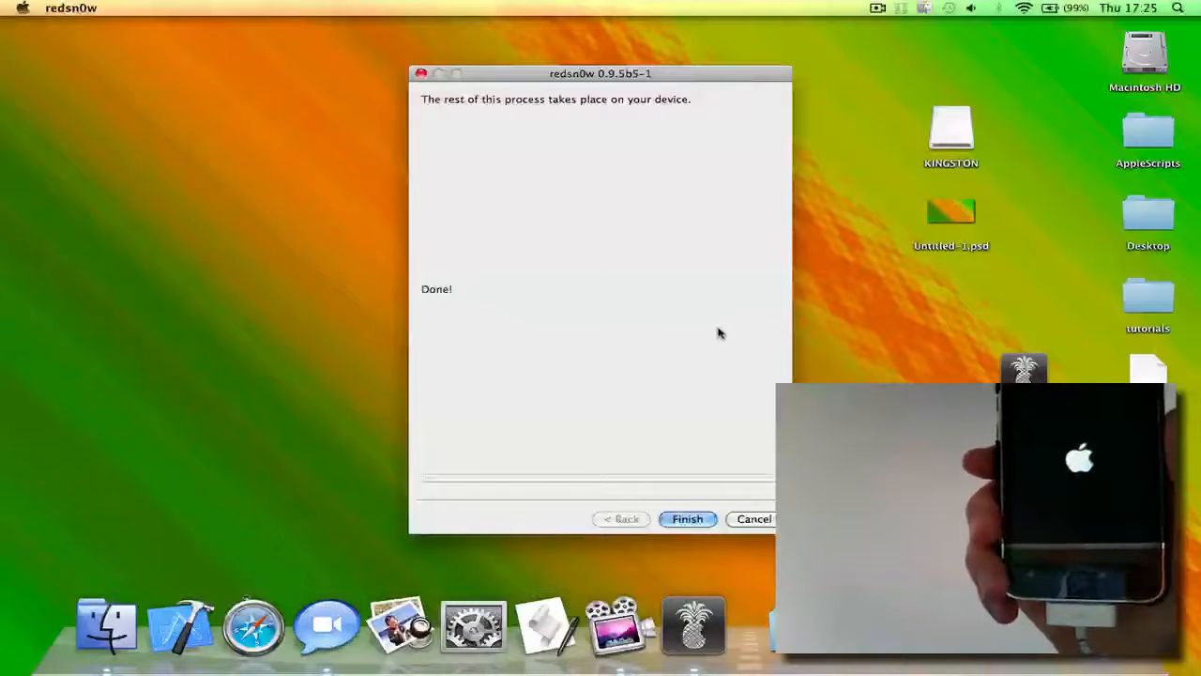
pyautogui.moveTo(725, 101)
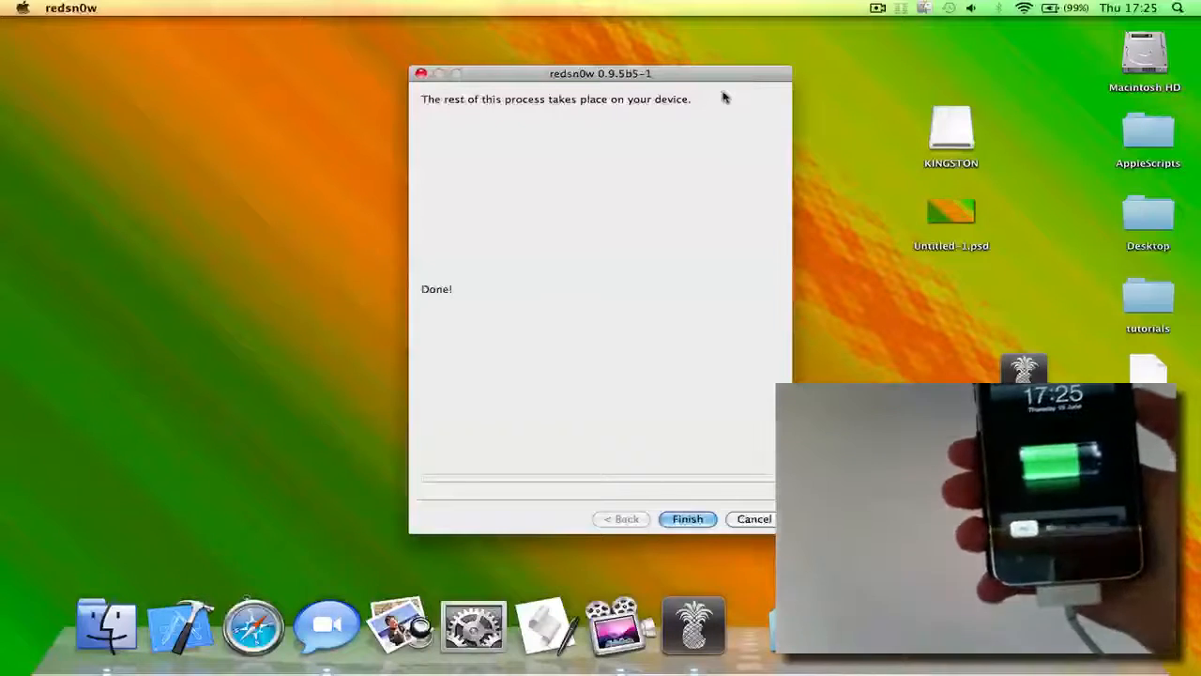
pyautogui.click(687, 518)
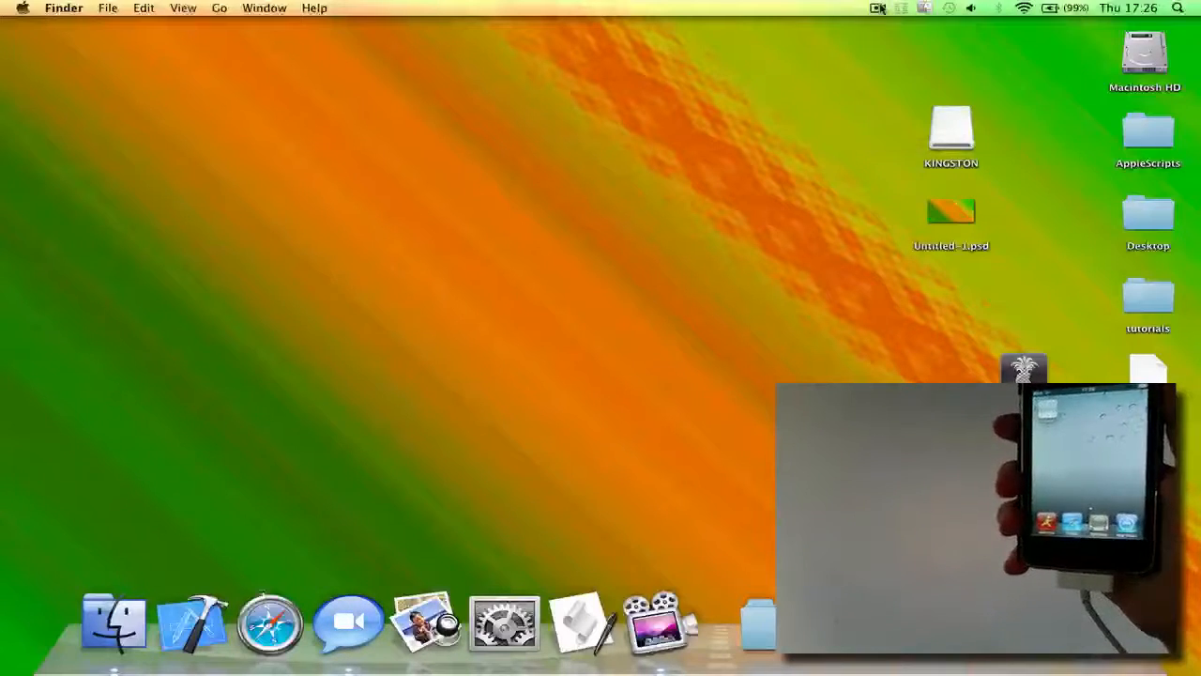
# - Show the ScreenFlow recording controls with the Stop Record and Pause options
pyautogui.click(879, 7)
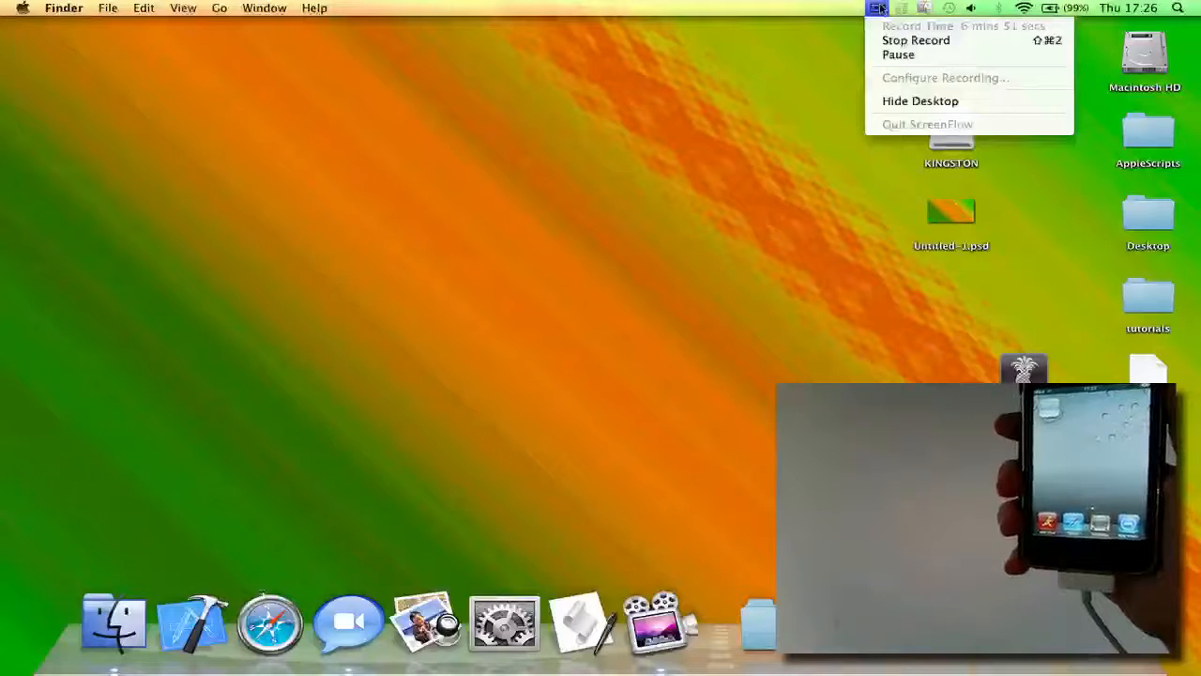
pyautogui.click(879, 7)
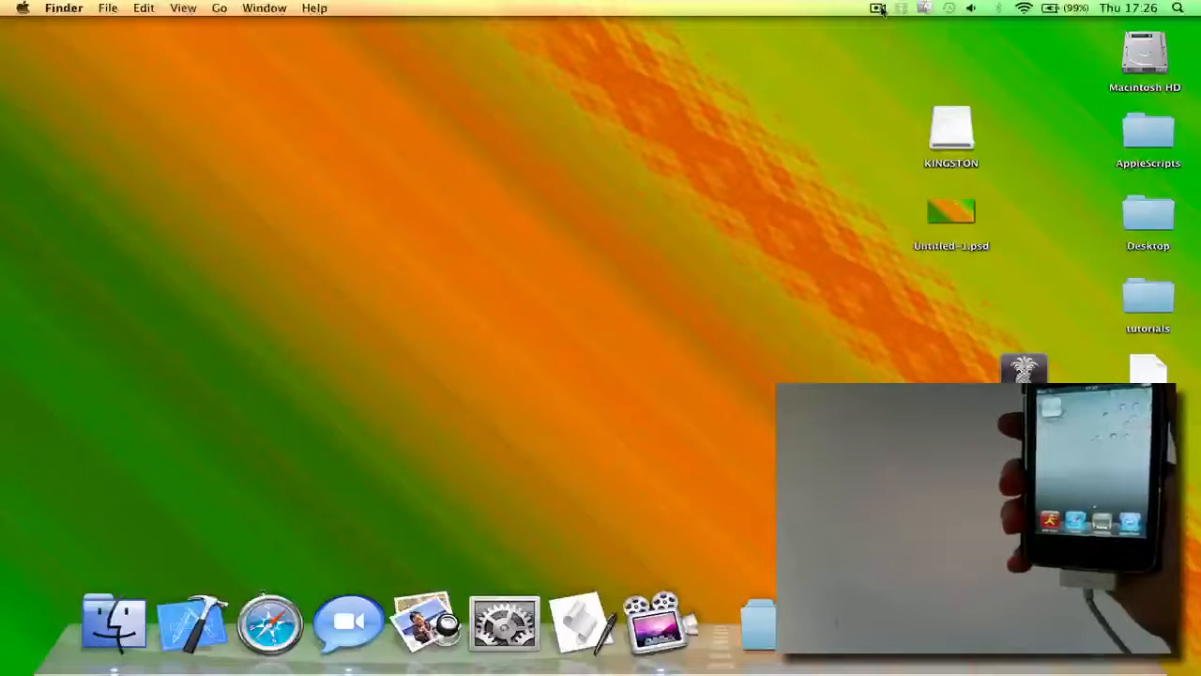
pyautogui.click(878, 8)
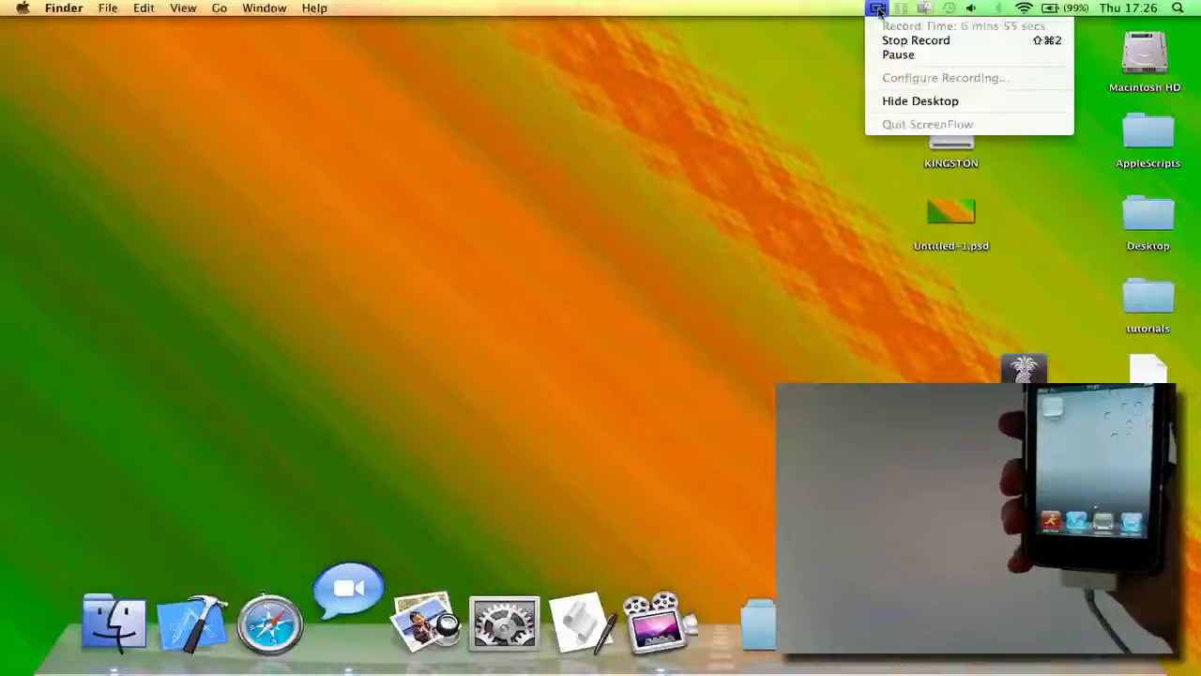